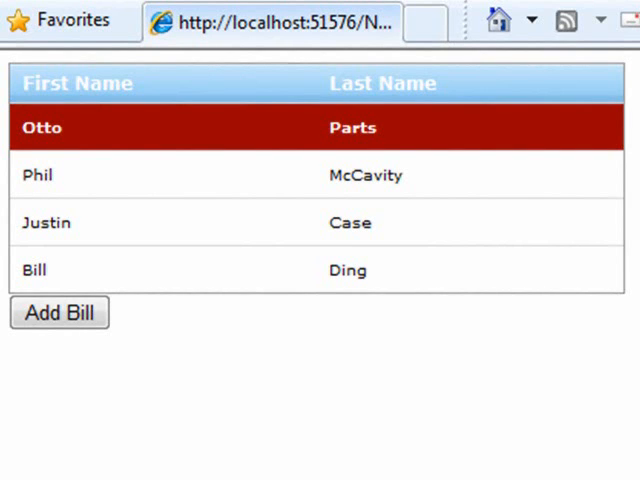
mouse_move(200, 408)
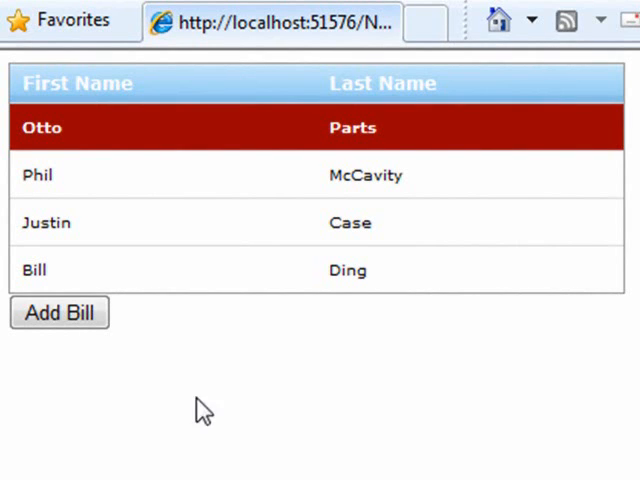
Show the wdg WebDataGrid's event list, including InitializeRow, in the Properties window
click(60, 312)
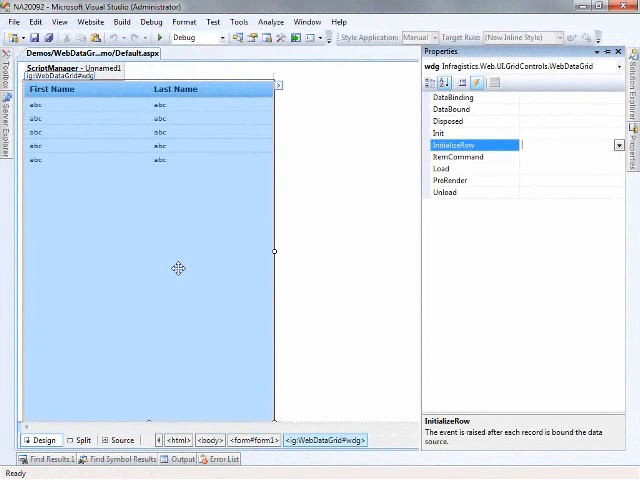
mouse_move(386, 160)
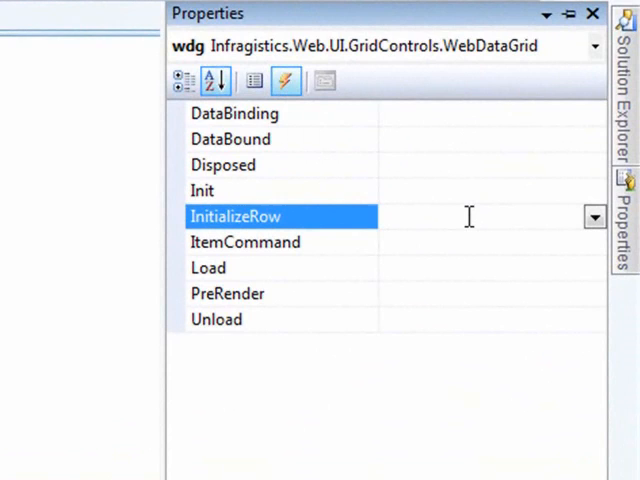
Open wdg_InitializeRow in code-behind and highlight the Person cast and e.Row
double_click(236, 216)
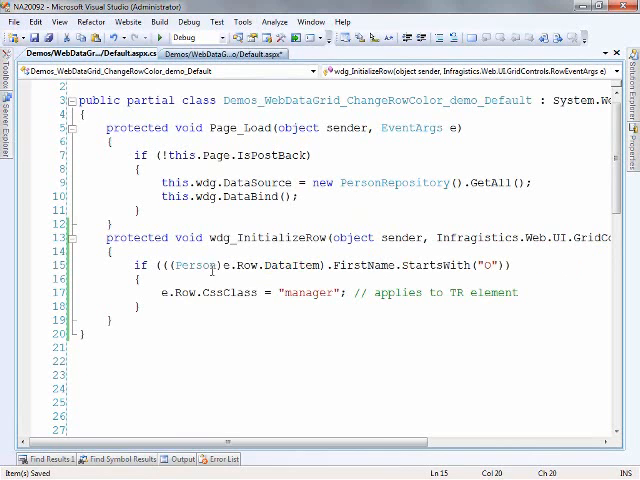
double_click(196, 264)
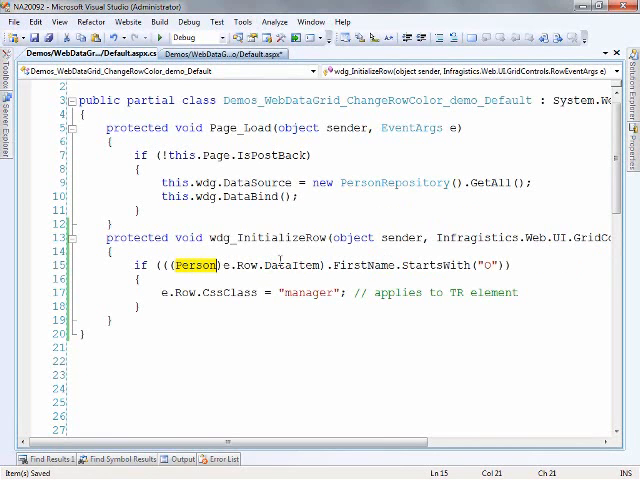
mouse_move(360, 264)
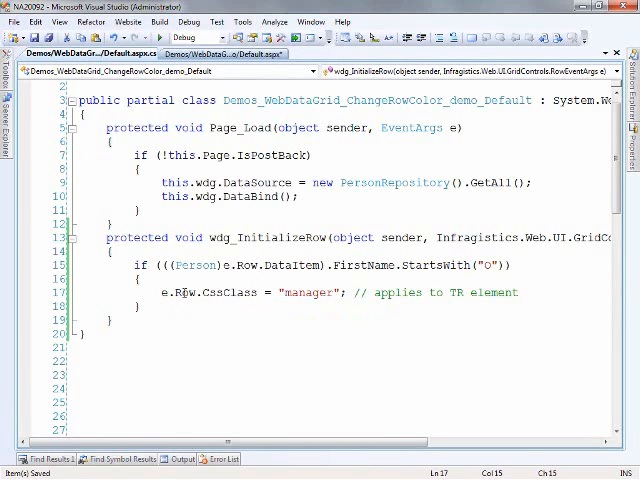
double_click(228, 292)
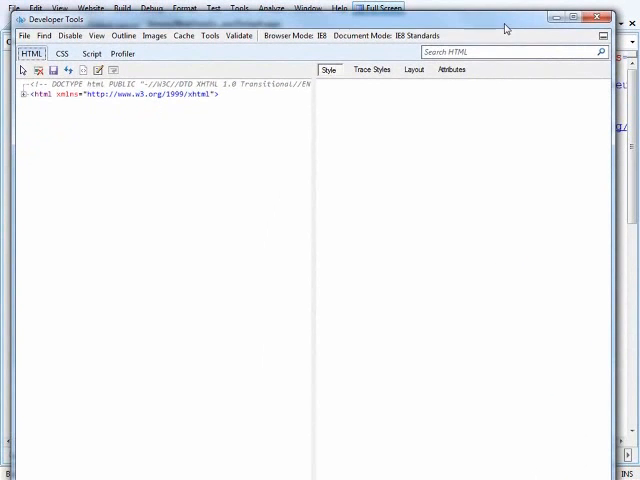
Expand the html and body nodes toward the grid's rendered table markup
click(24, 96)
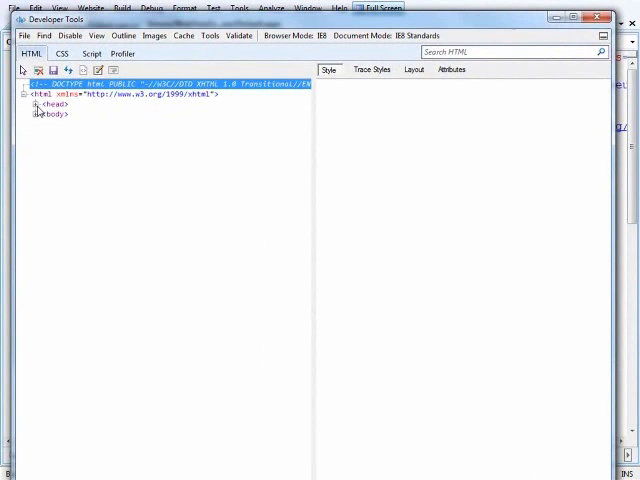
click(36, 112)
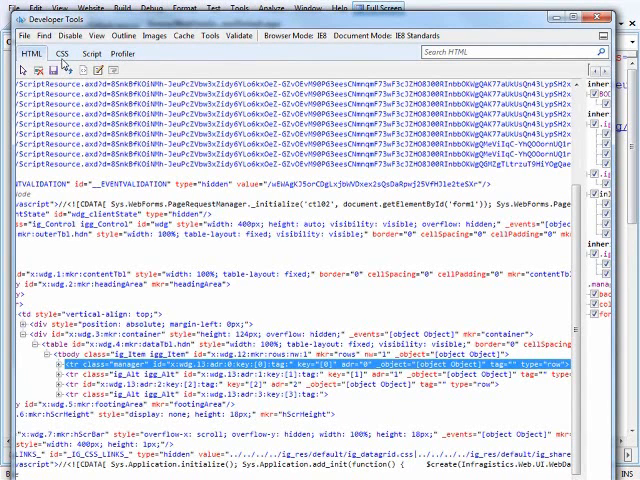
Show the ig_dataGrid.css stylesheet on the CSS tab
click(62, 52)
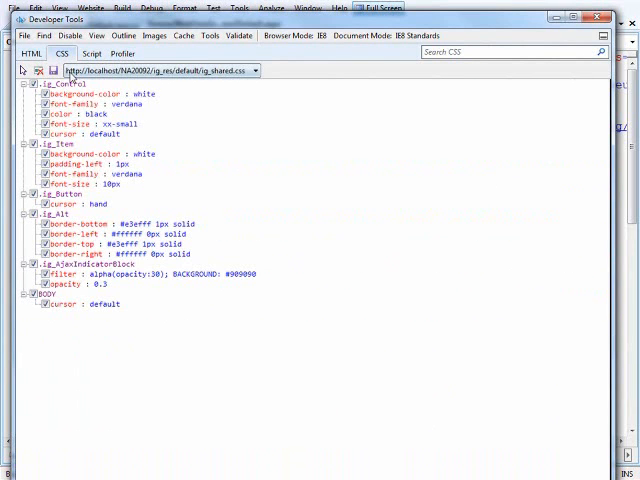
click(254, 70)
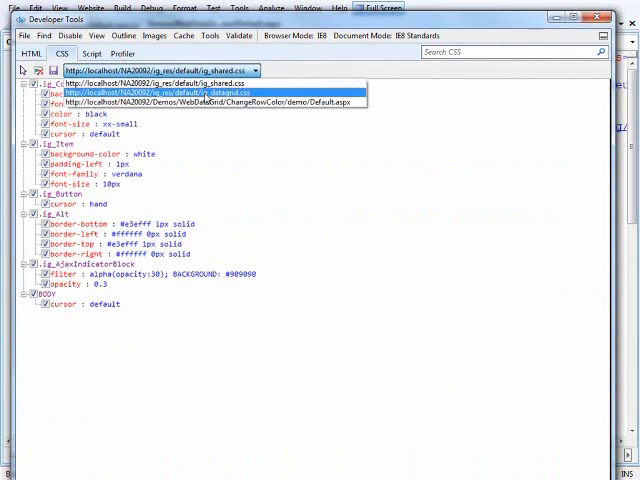
click(188, 88)
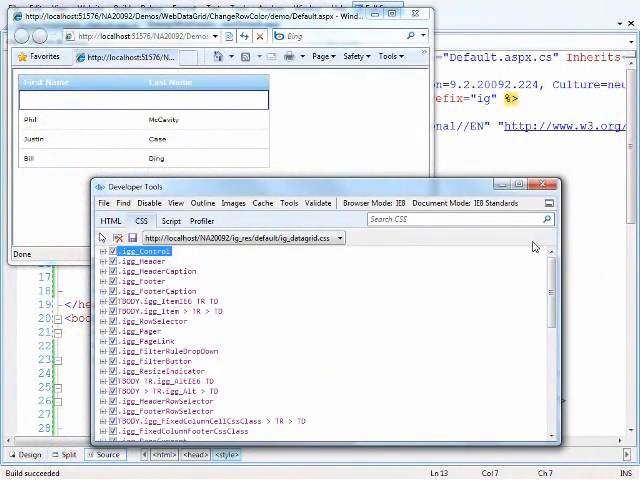
mouse_move(304, 120)
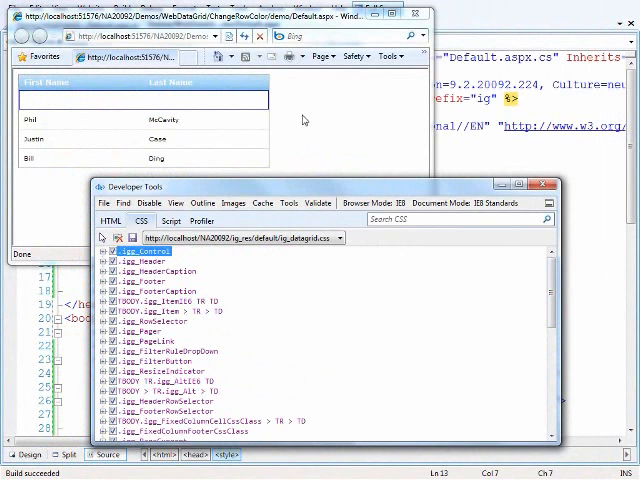
mouse_move(184, 136)
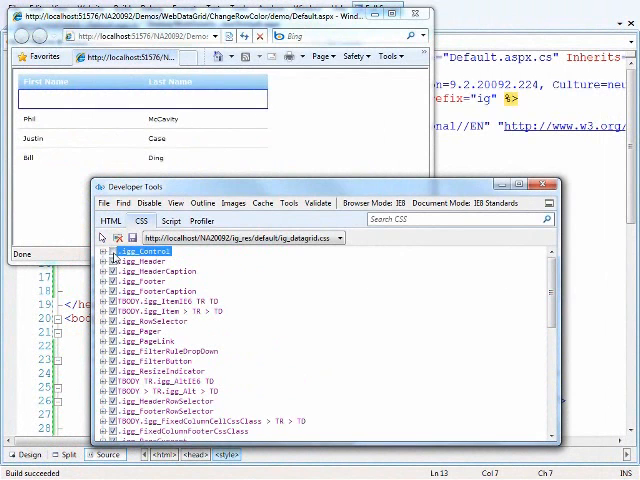
Inspect the igg_Header and igg_HeaderCaption rules, then close Developer Tools
click(150, 260)
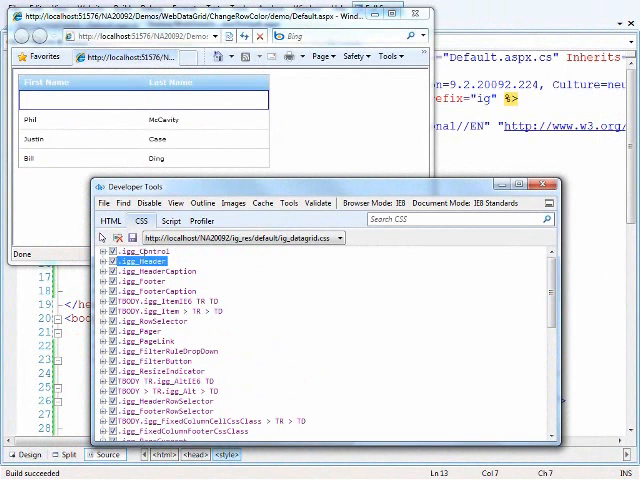
click(164, 272)
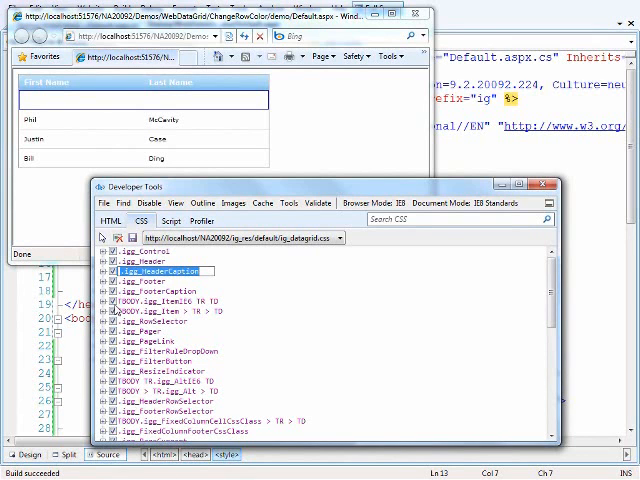
click(160, 300)
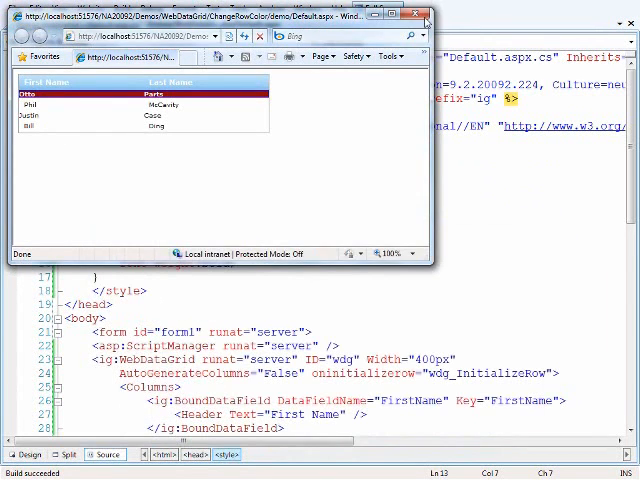
Change the .manager rule's selector to TBODY.igg_Item > TR.manager TD in the page's style block
click(414, 14)
text(/)
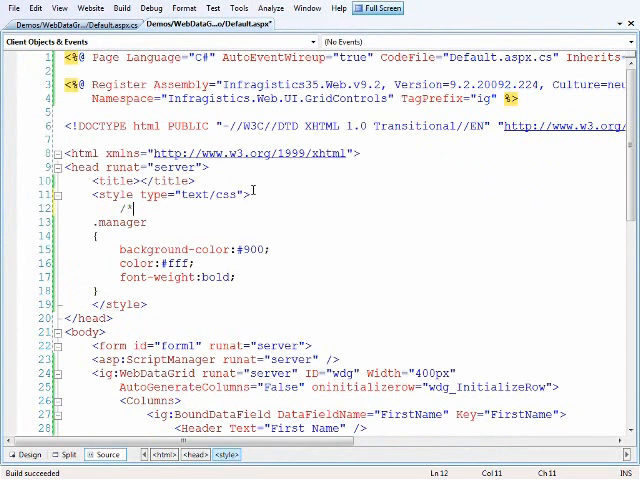
text(*/)
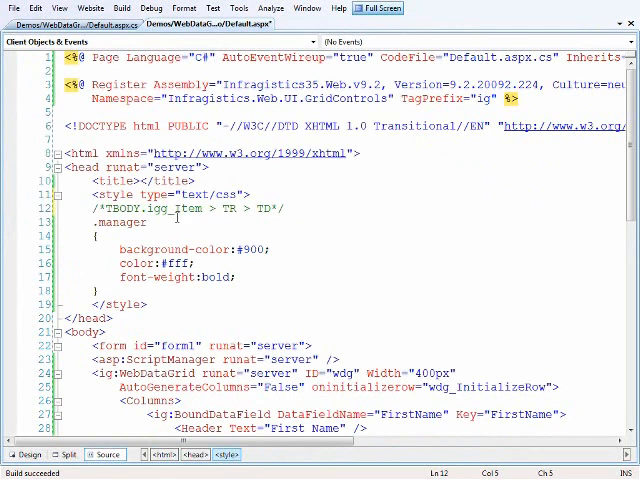
mouse_move(200, 208)
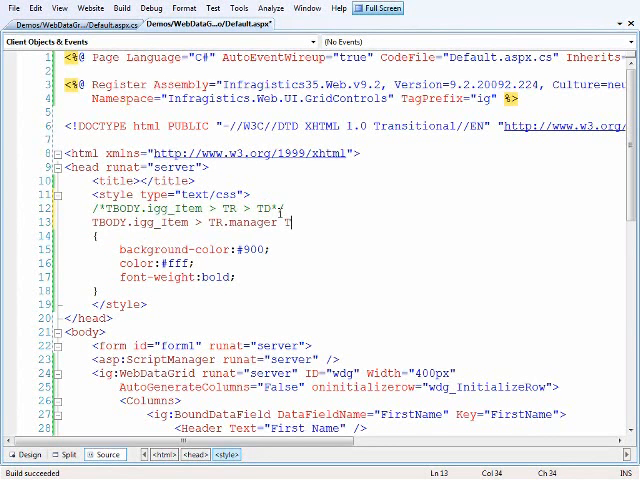
text(TD)
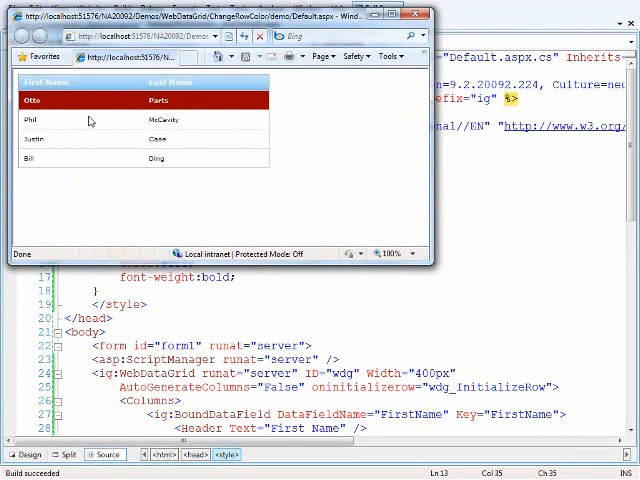
mouse_move(120, 164)
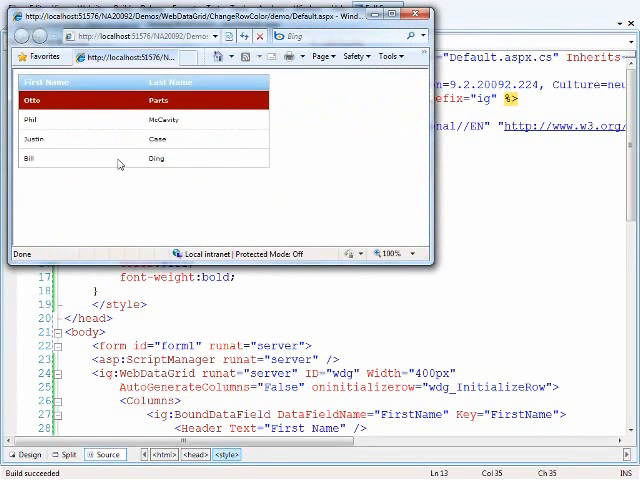
mouse_move(120, 112)
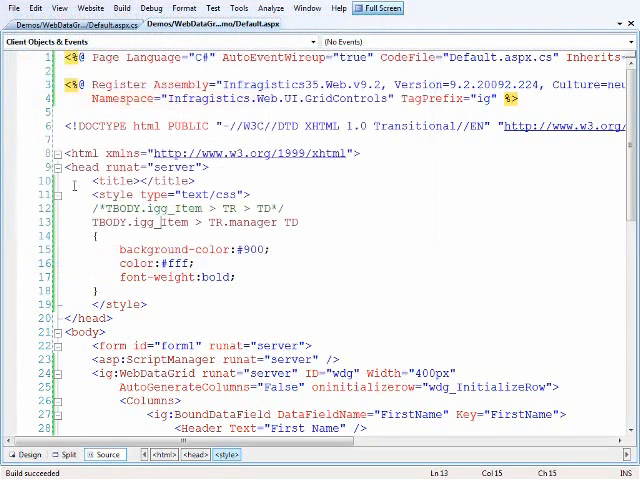
scroll(down, 3)
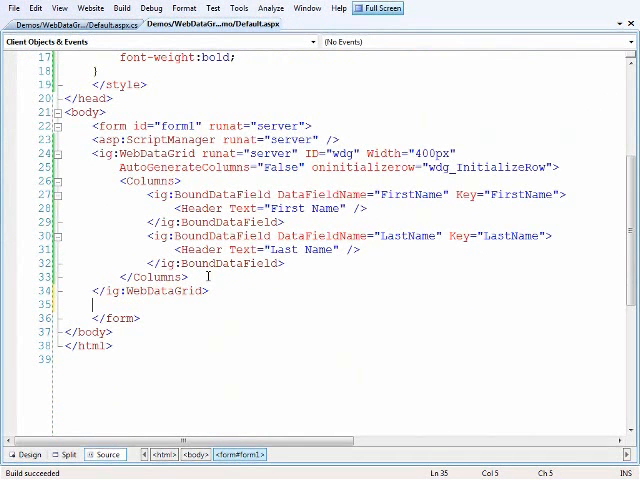
text(<input type="button" value="Add Bill" onclick="add();" />)
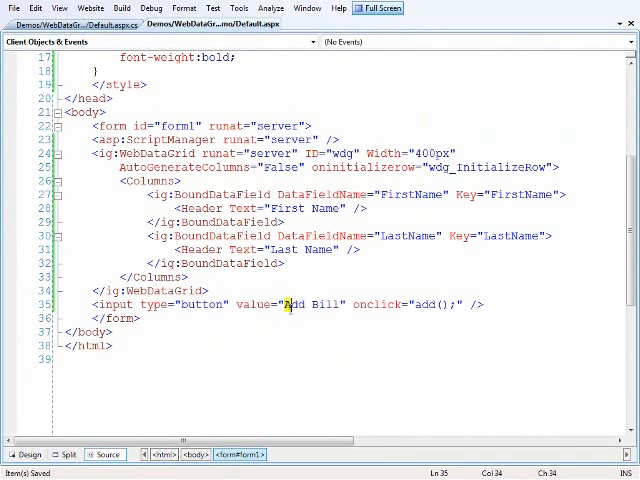
double_click(300, 304)
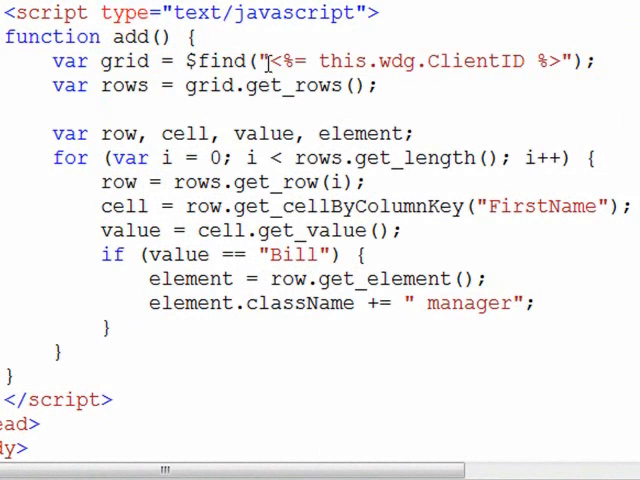
drag(266, 60, 544, 60)
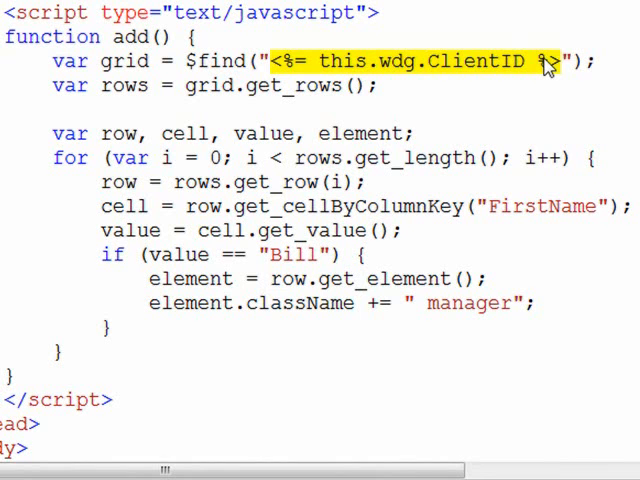
mouse_move(438, 68)
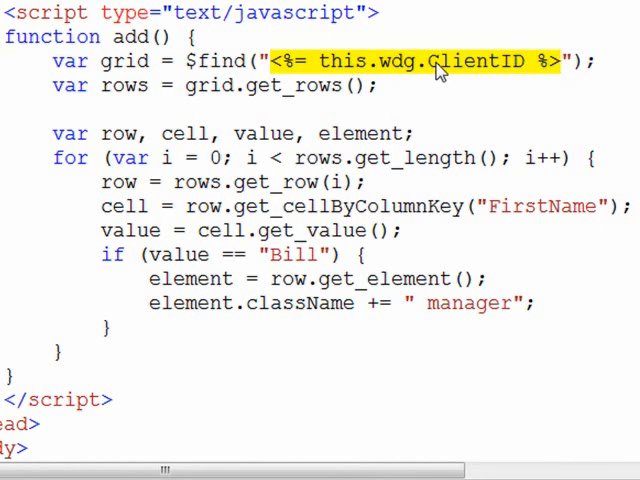
click(564, 60)
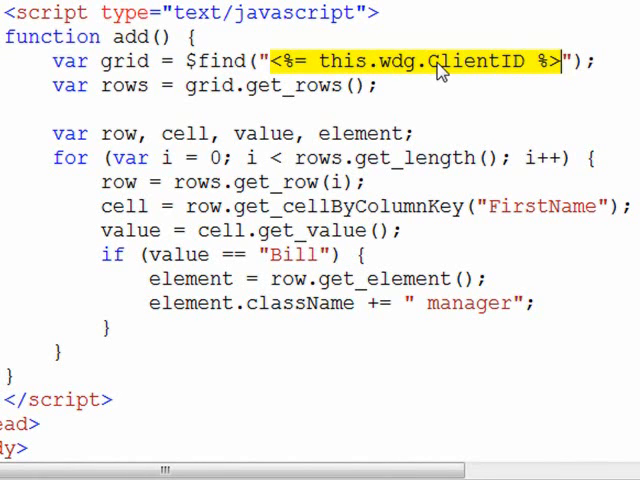
mouse_move(412, 80)
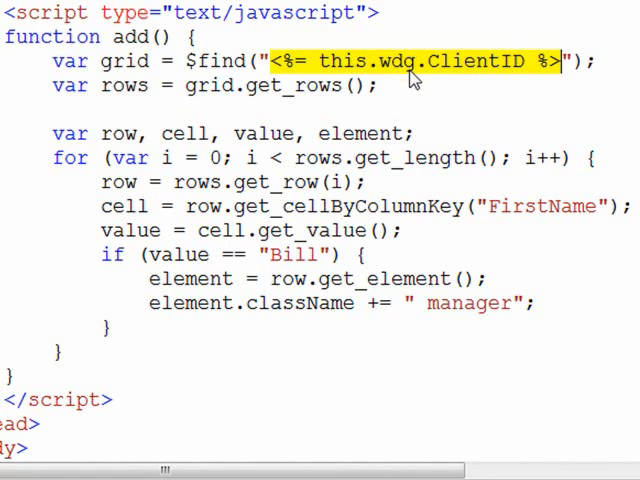
double_click(124, 84)
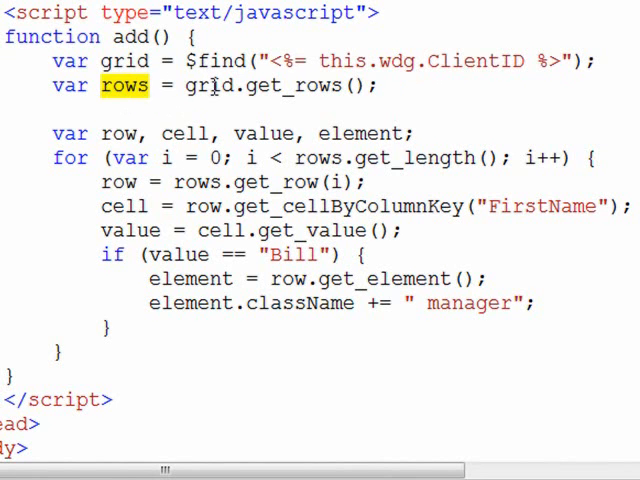
scroll(down, 3)
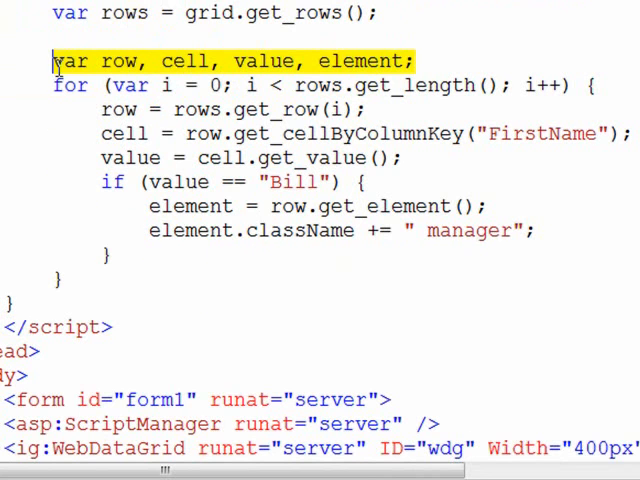
double_click(120, 60)
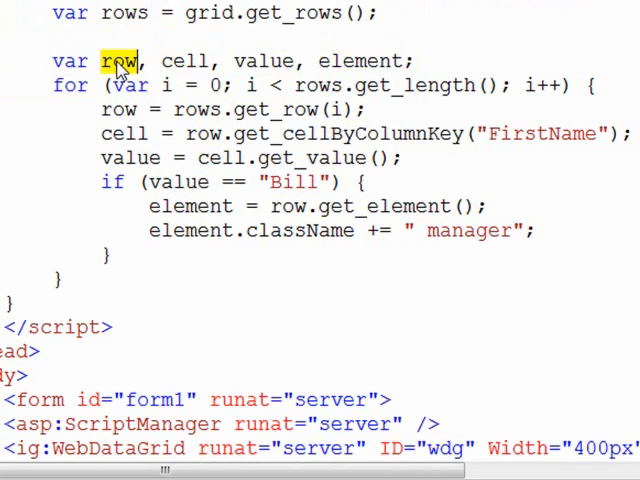
double_click(186, 60)
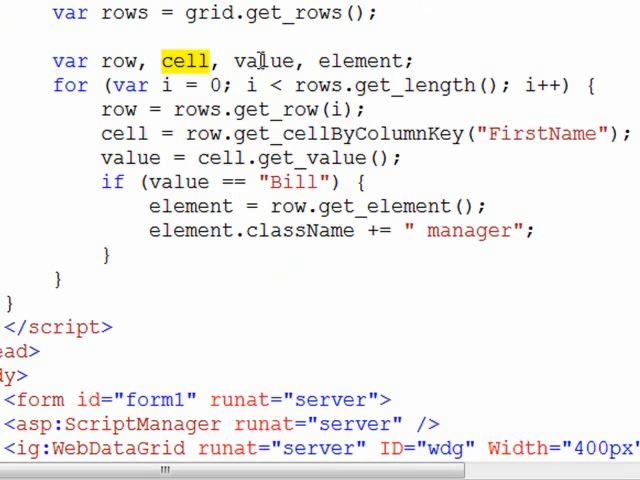
double_click(266, 60)
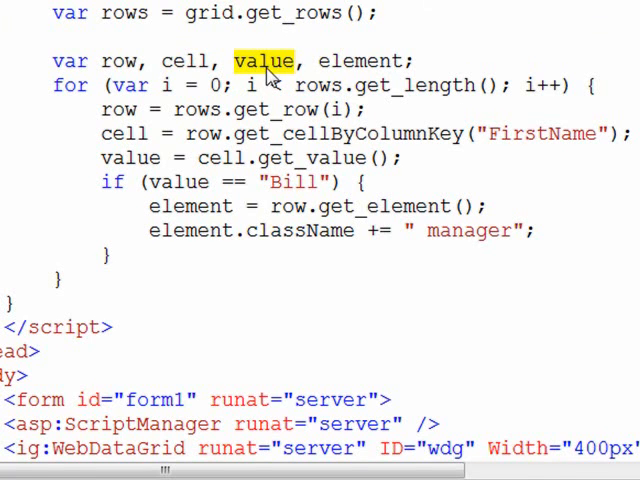
double_click(352, 60)
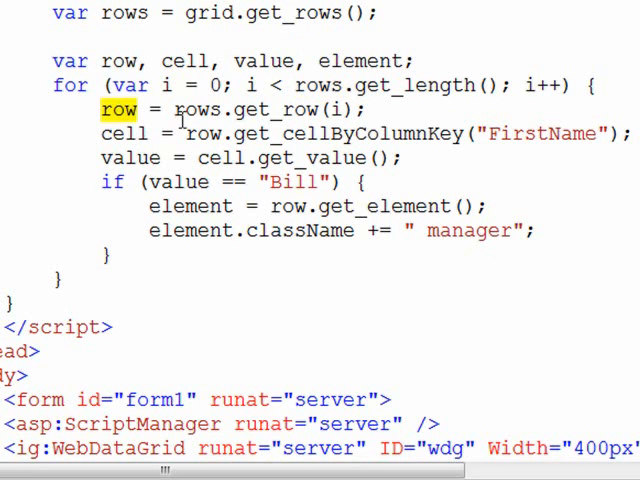
double_click(196, 110)
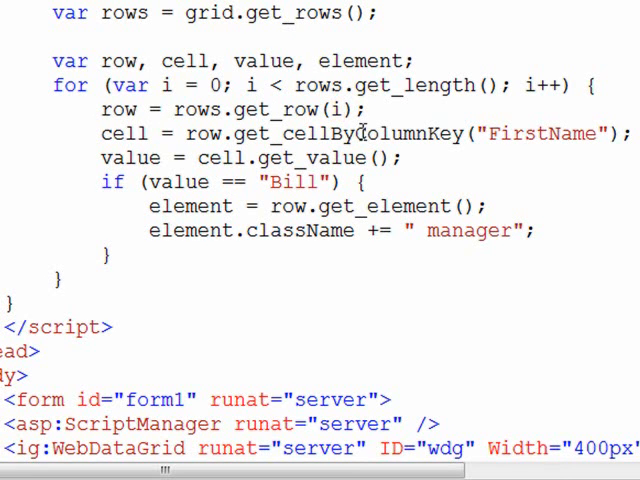
double_click(348, 132)
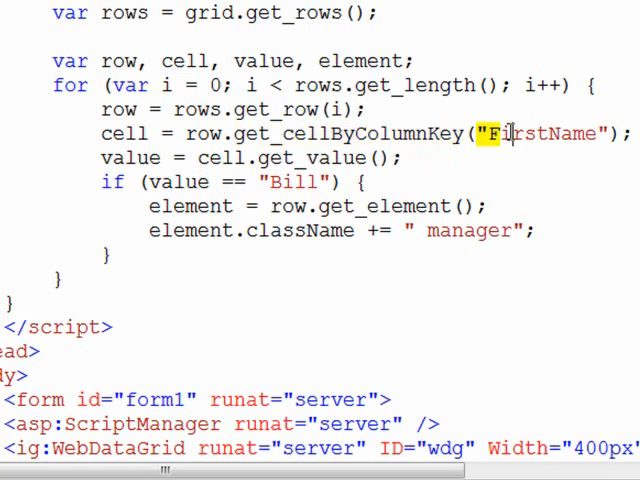
double_click(544, 132)
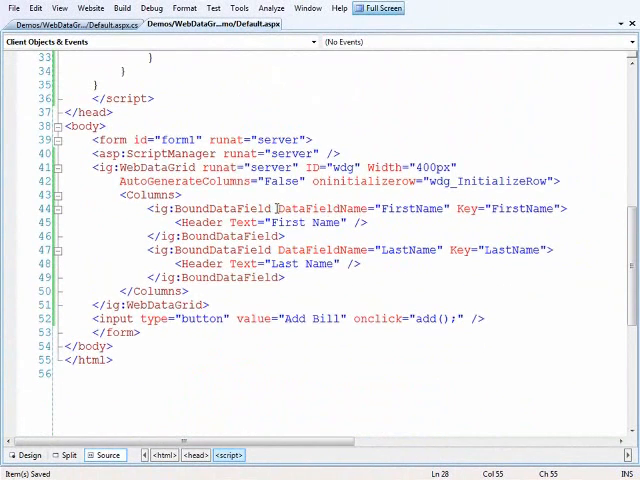
double_click(464, 208)
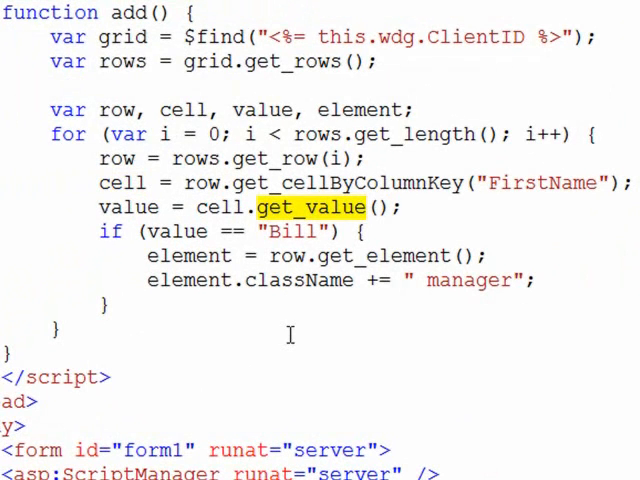
double_click(128, 208)
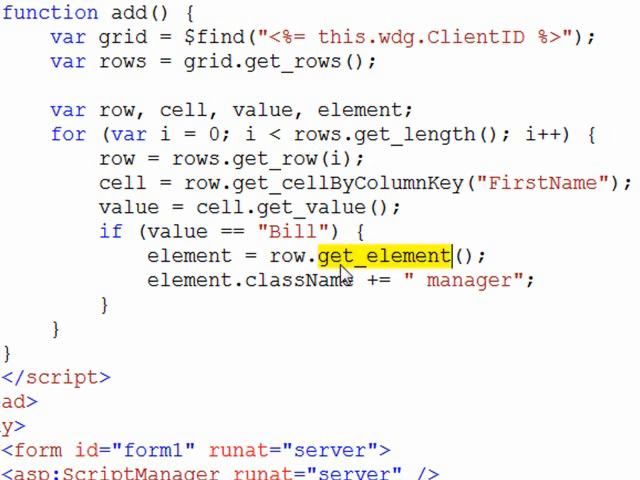
mouse_move(328, 332)
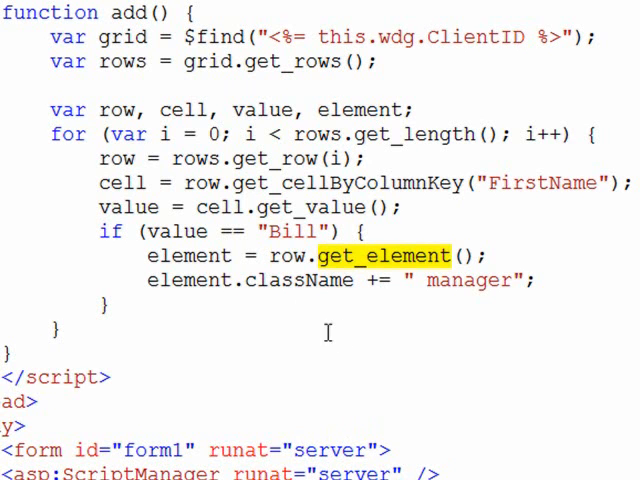
mouse_move(256, 280)
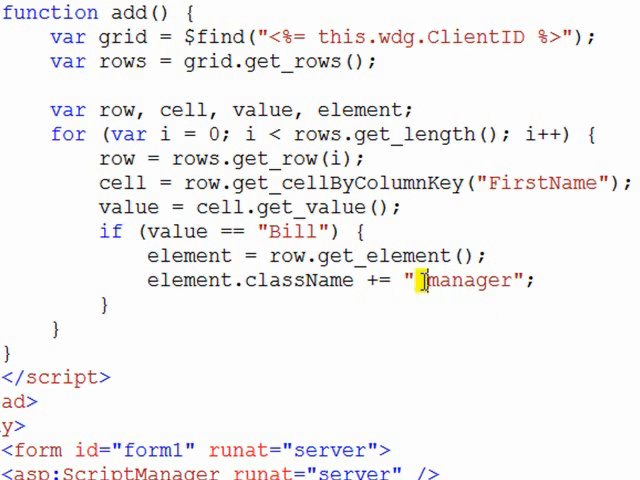
double_click(464, 280)
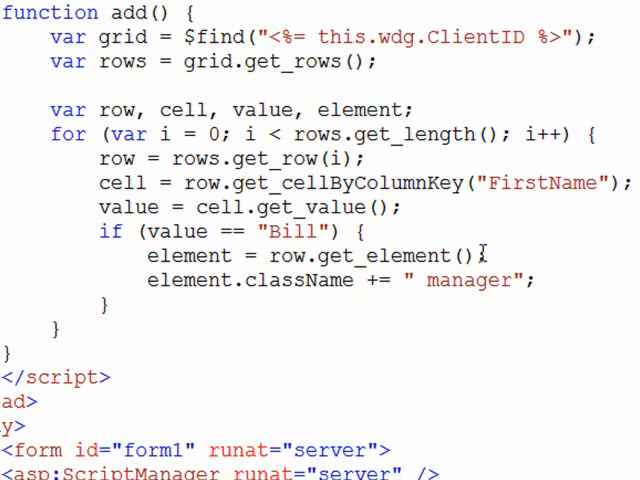
scroll(down, 3)
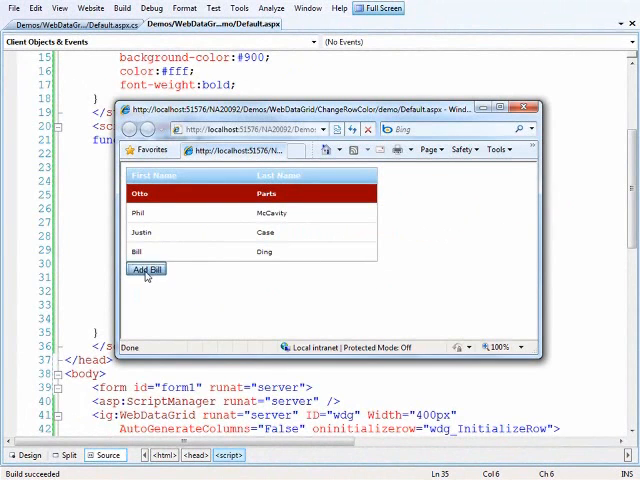
Use the Add Bill button so Bill's row turns red like the manager rows
click(146, 270)
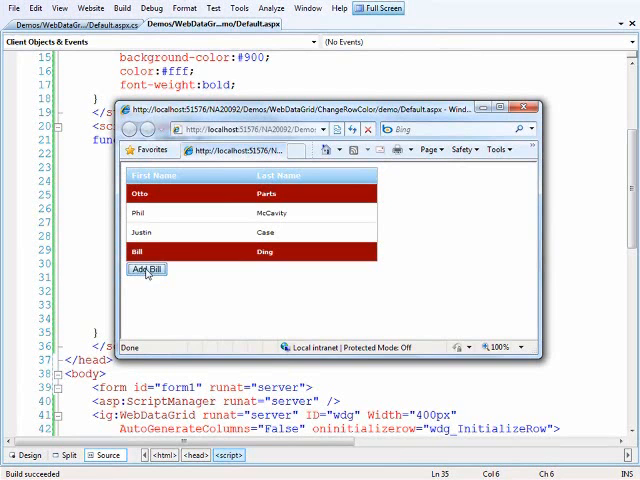
mouse_move(342, 266)
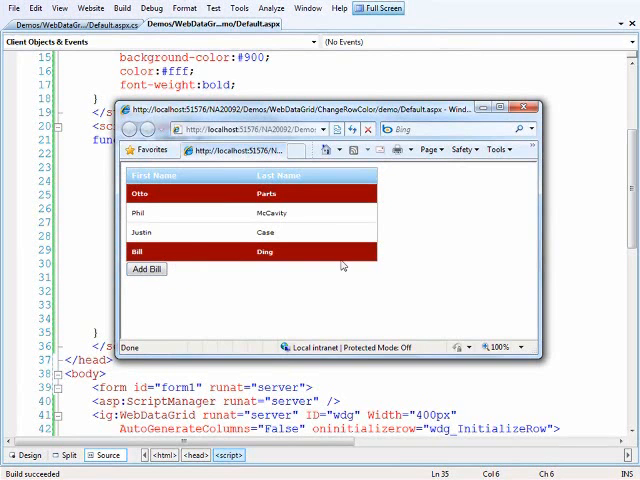
mouse_move(340, 280)
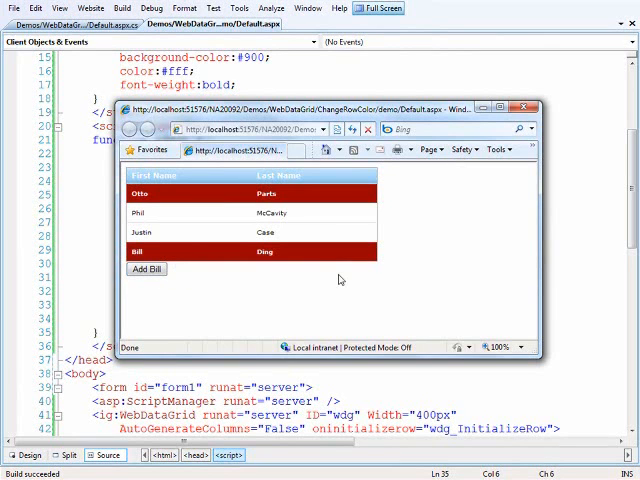